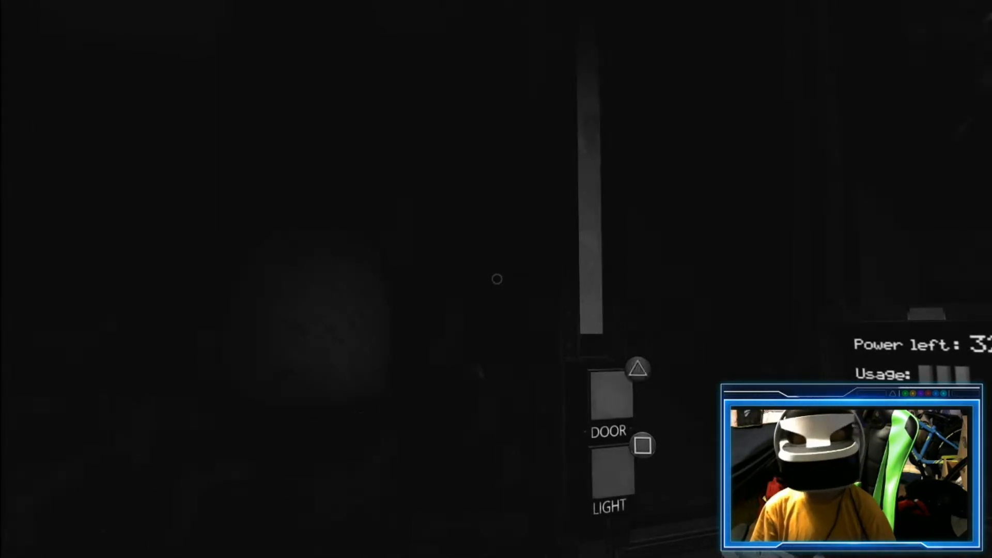
{"action": "left_click", "coordinate": [643, 445]}
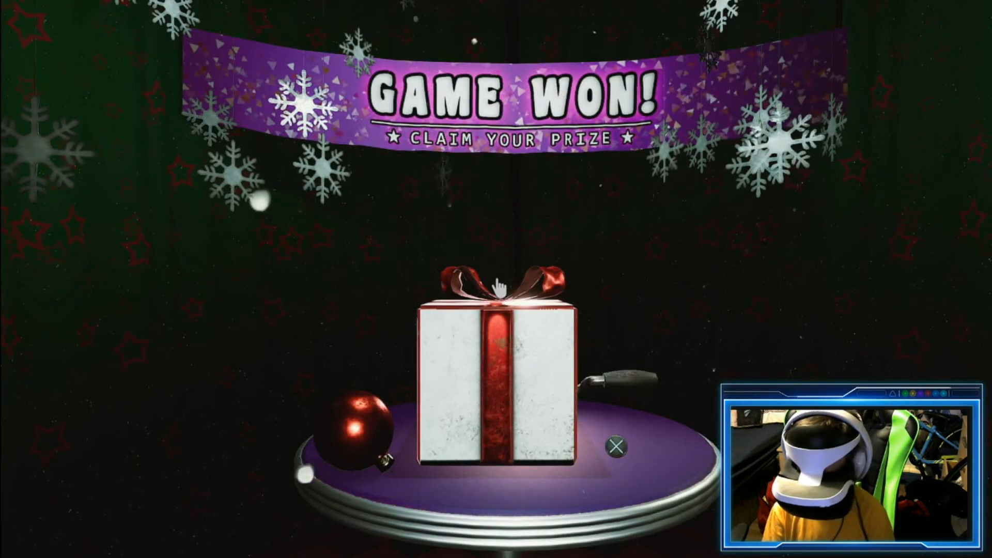
{"action": "left_click", "coordinate": [497, 288]}
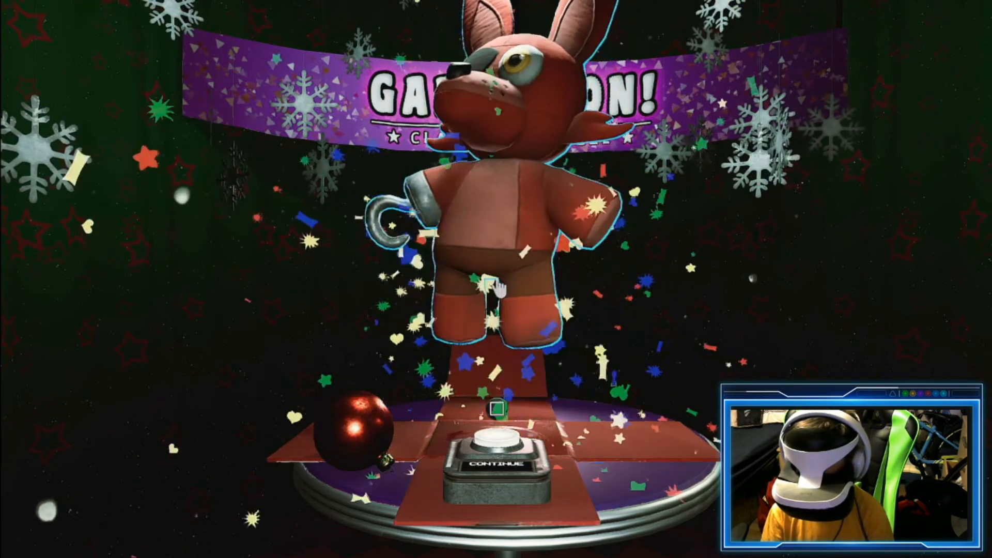
{"action": "left_click", "coordinate": [500, 464]}
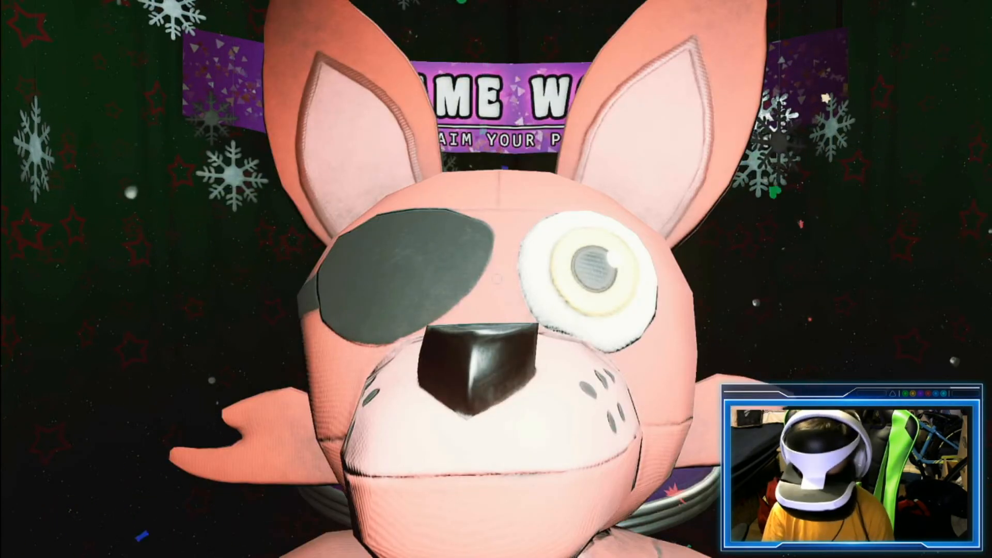